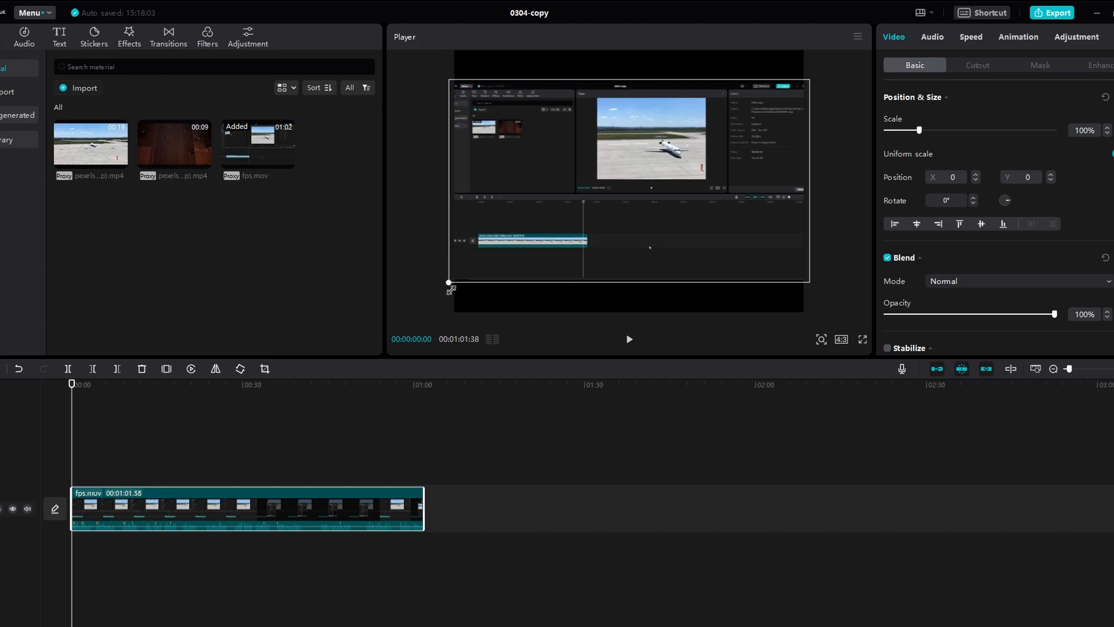
# - Show the Text tools with the trending text template library beside the project
pyautogui.click(60, 36)
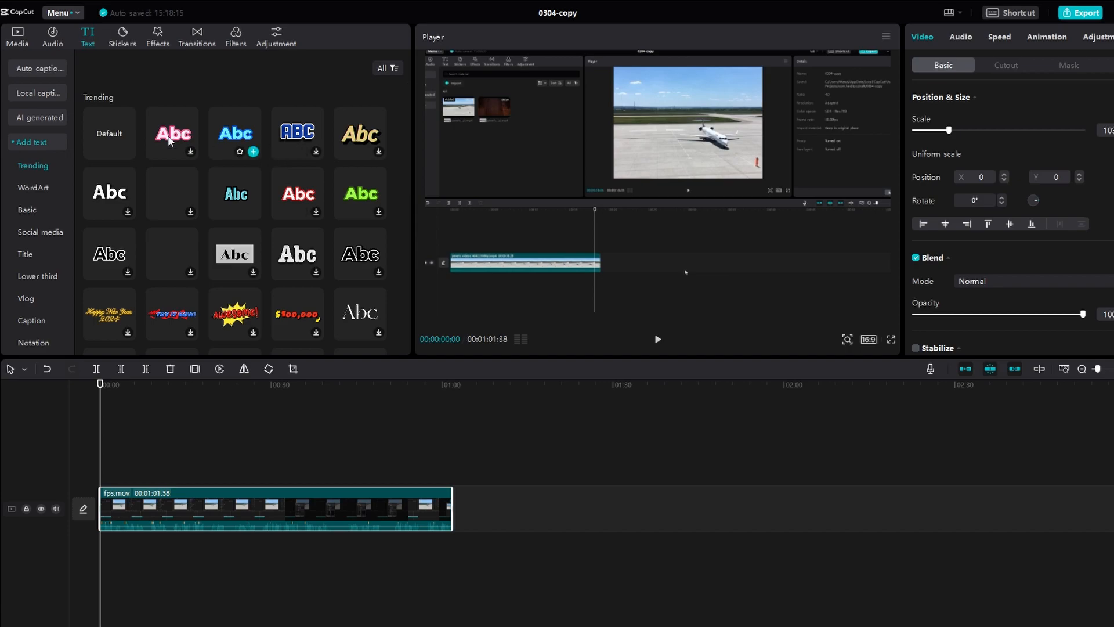
# - Set Auto captions to recognize English speech instead of Arabic, ready to generate
pyautogui.click(39, 69)
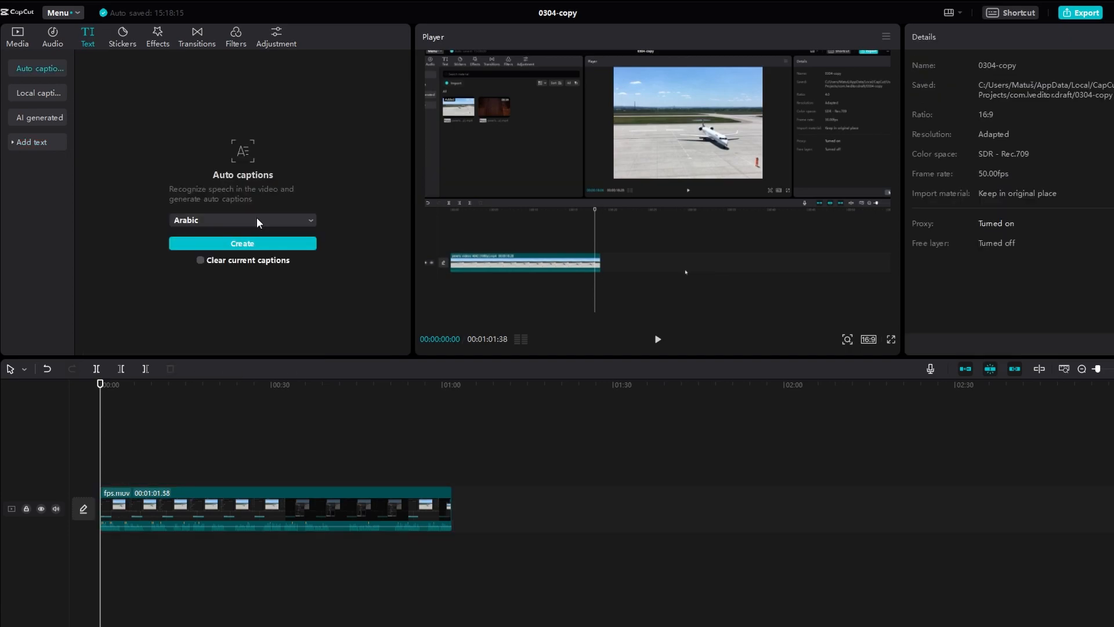
pyautogui.click(242, 219)
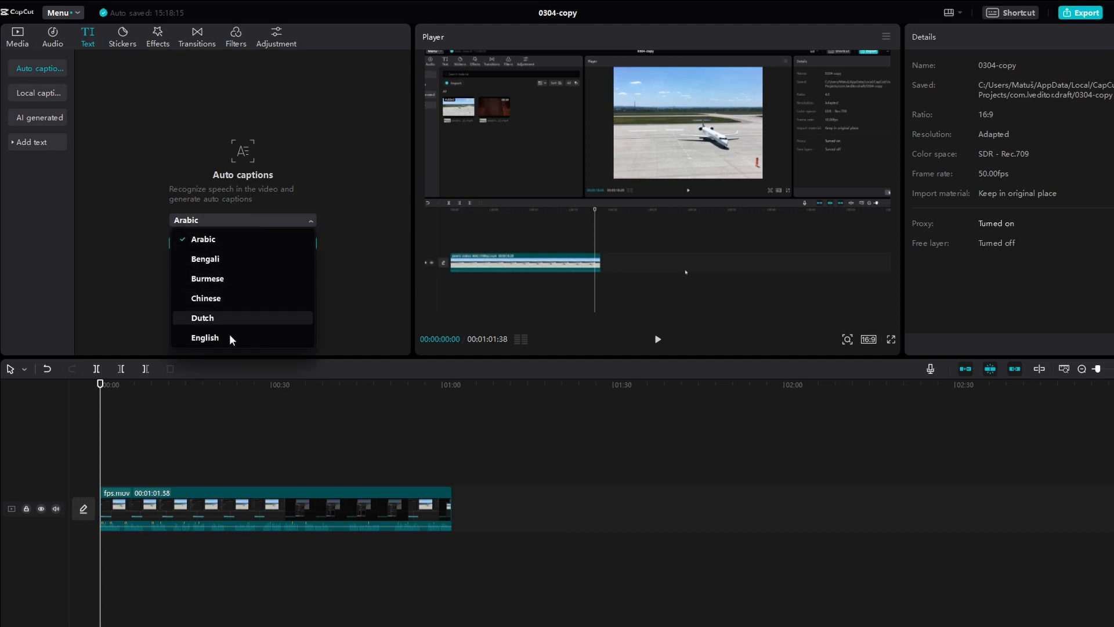
pyautogui.moveTo(207, 337)
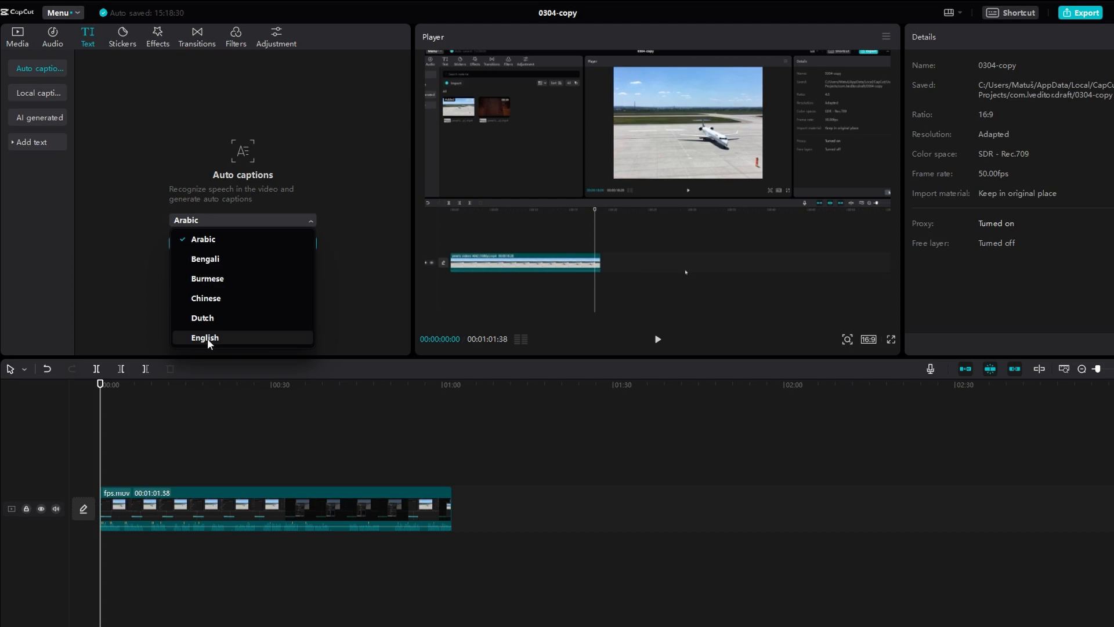
pyautogui.click(204, 338)
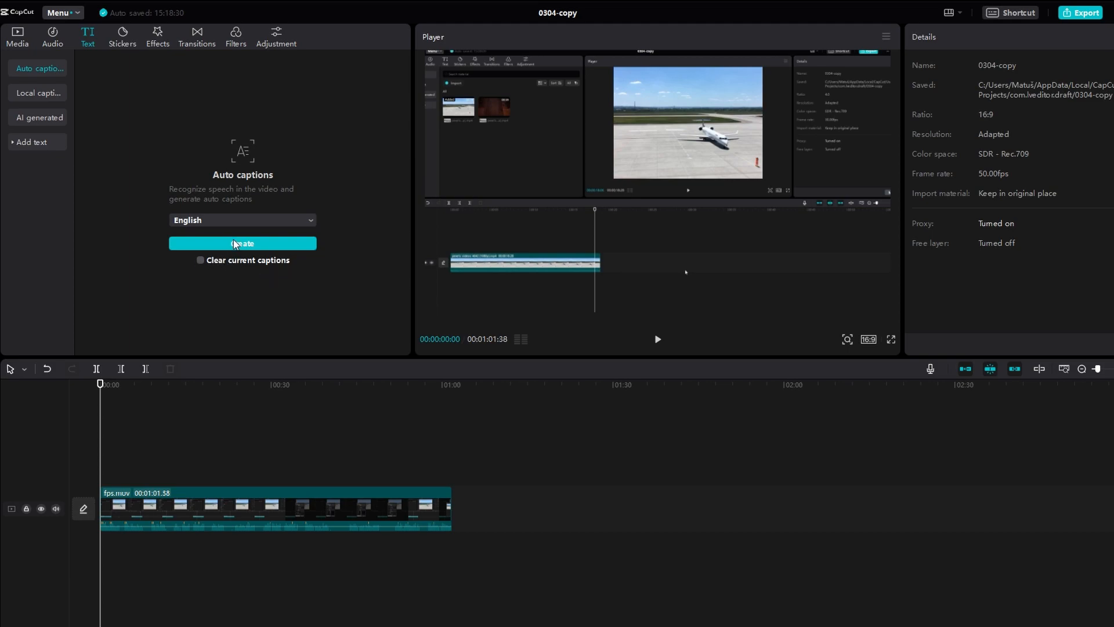
# - Generate the English captions and apply a Caption template preset, previewing the result
pyautogui.click(243, 243)
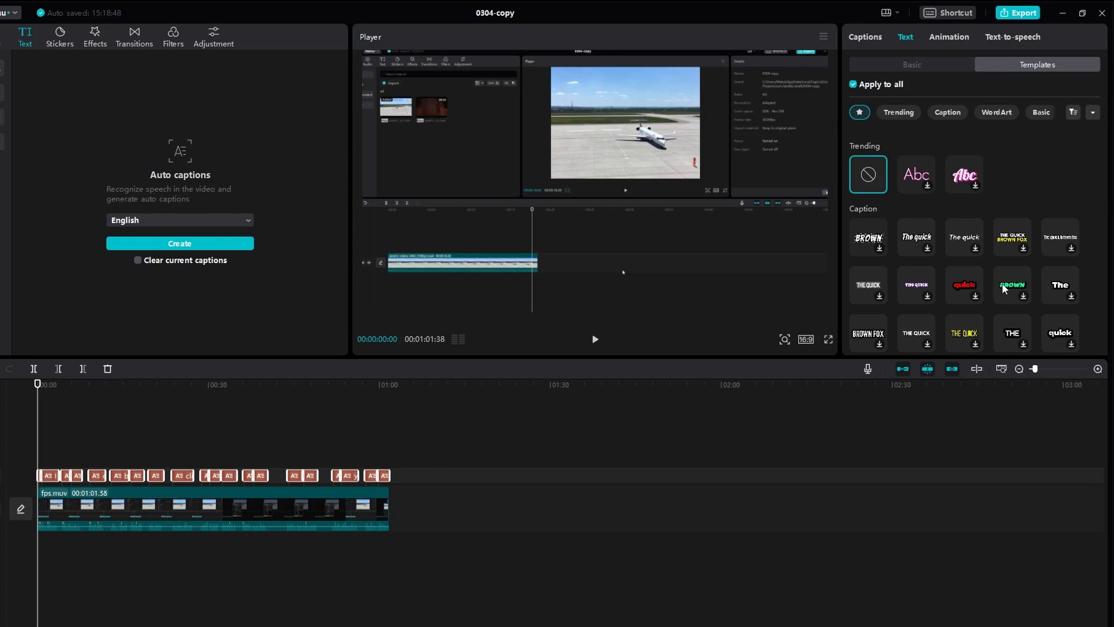
pyautogui.click(1059, 285)
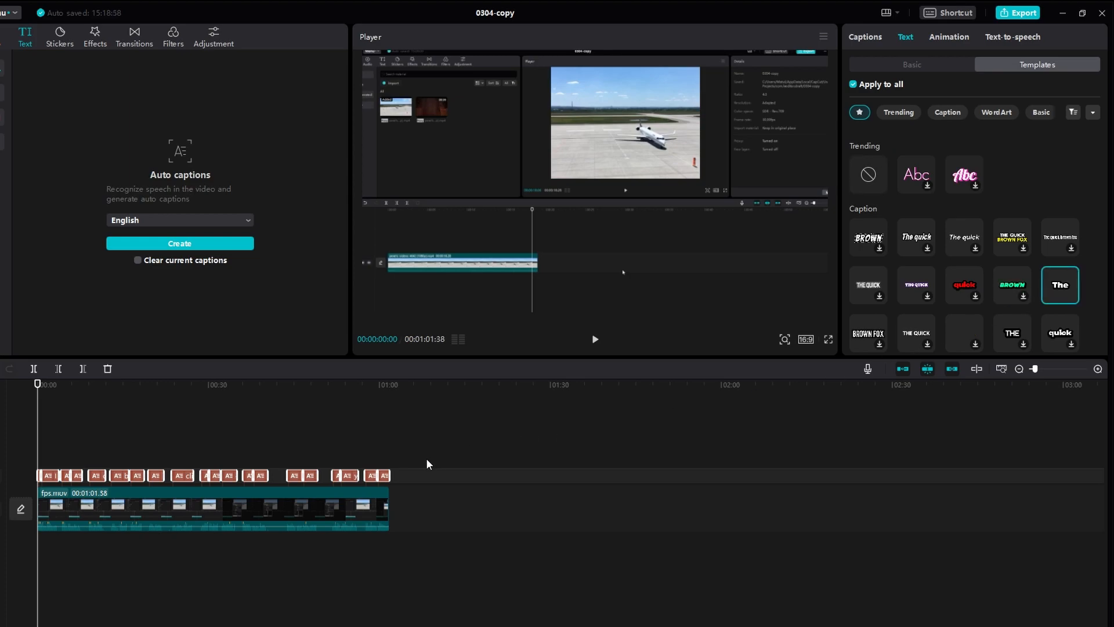
pyautogui.click(594, 338)
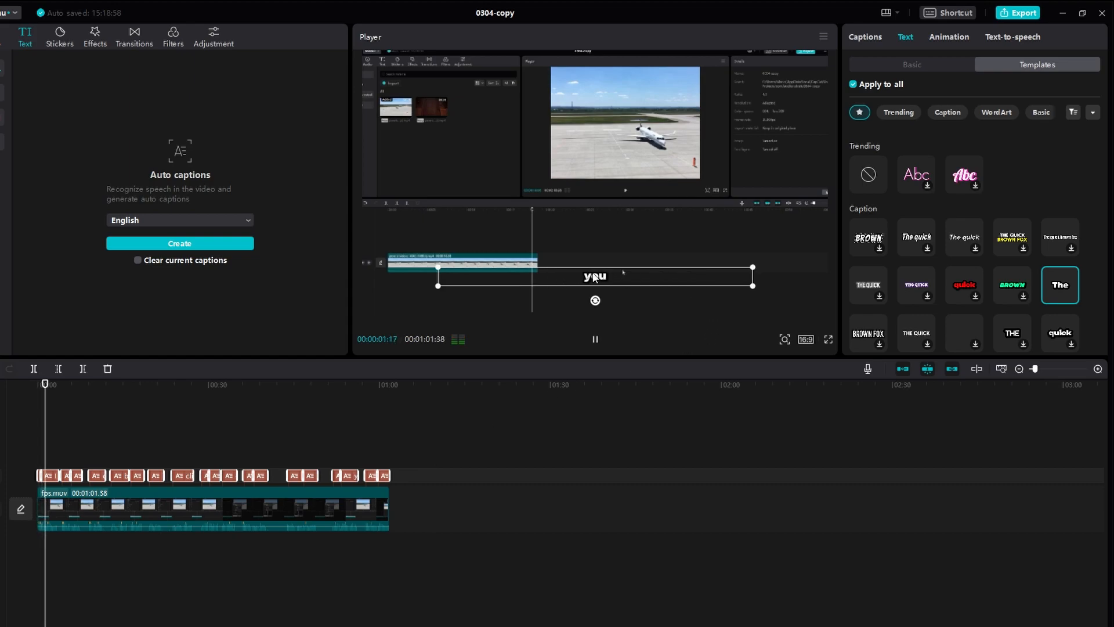
pyautogui.click(594, 339)
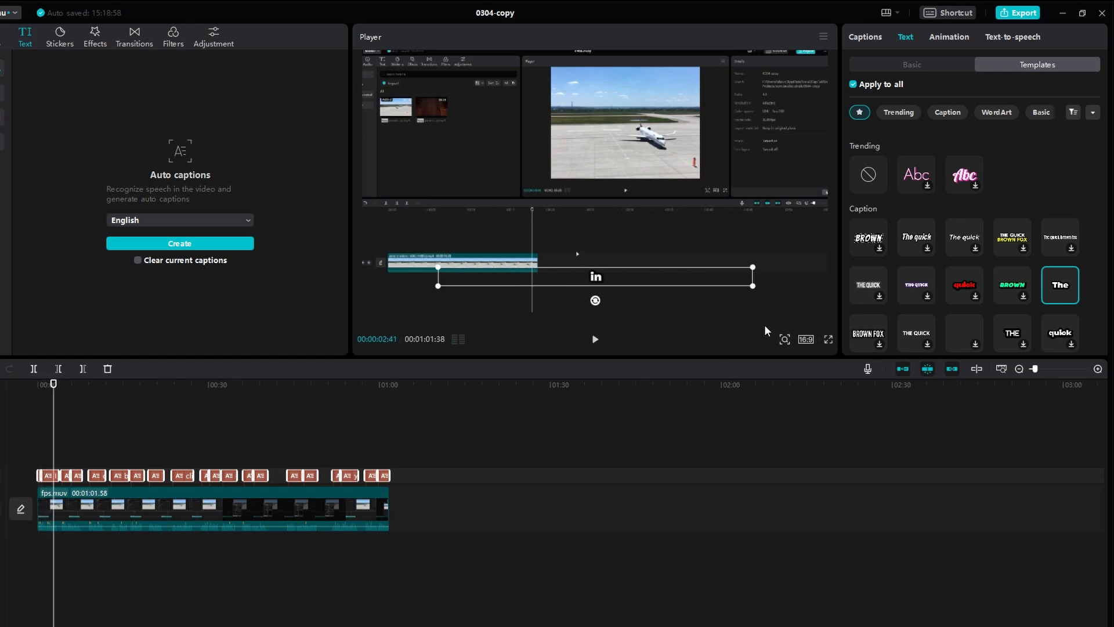
pyautogui.scroll(3)
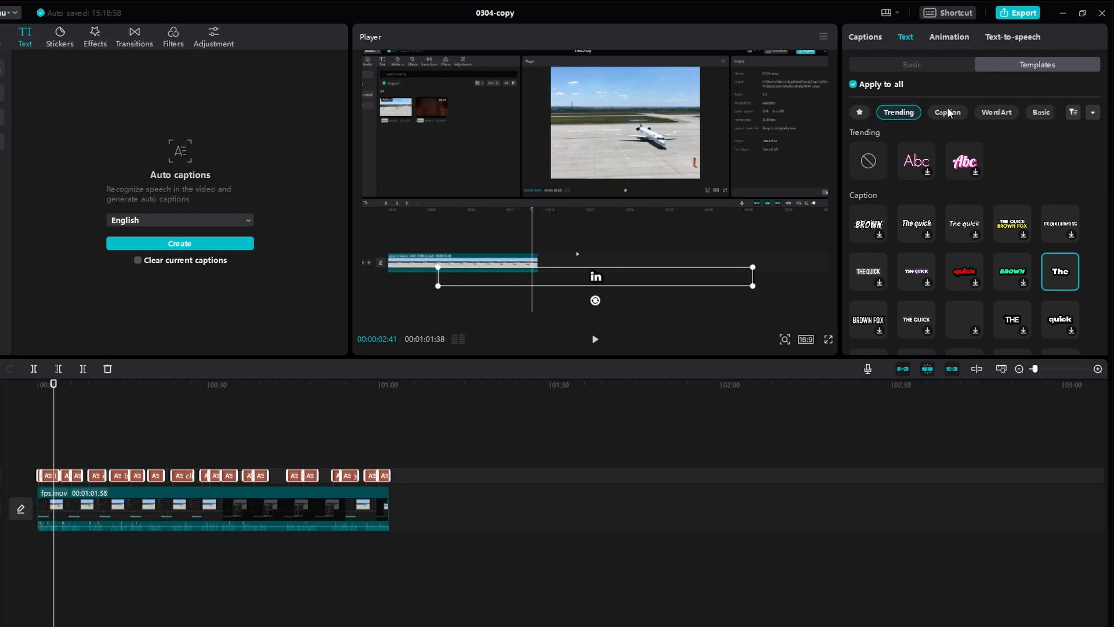
# - Apply the outlined ART word-art style to the captions and preview it
pyautogui.click(996, 112)
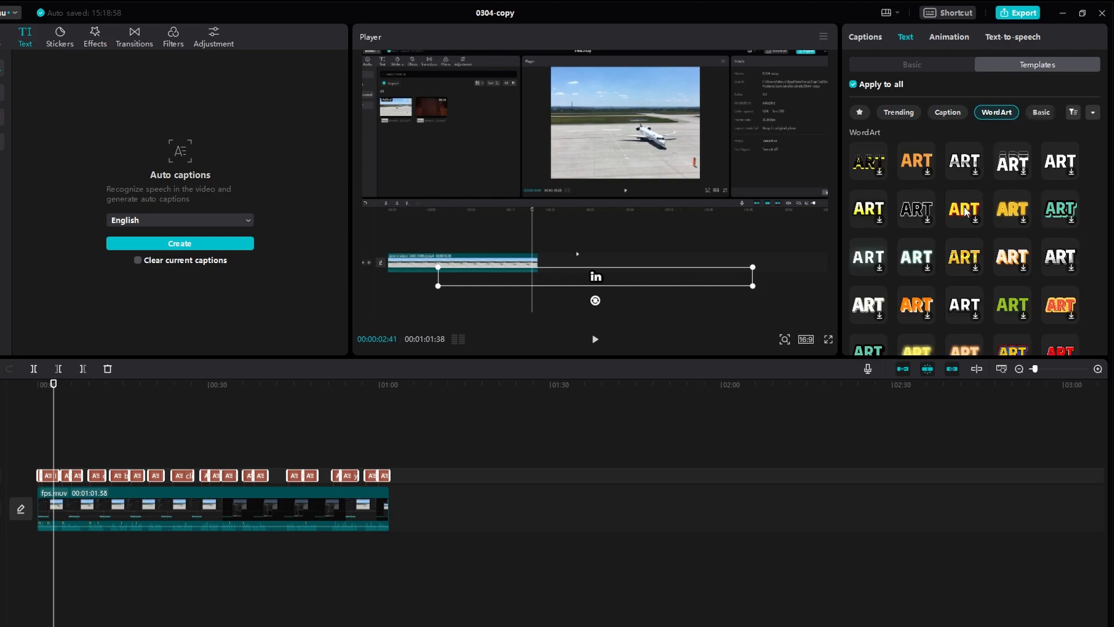
pyautogui.click(1059, 209)
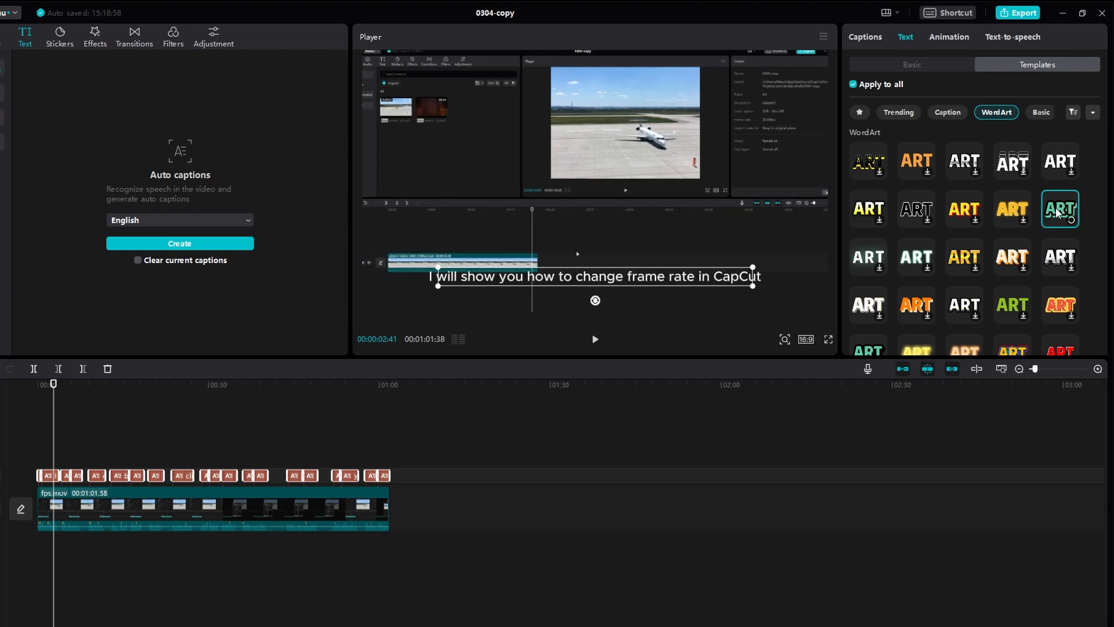
pyautogui.click(594, 338)
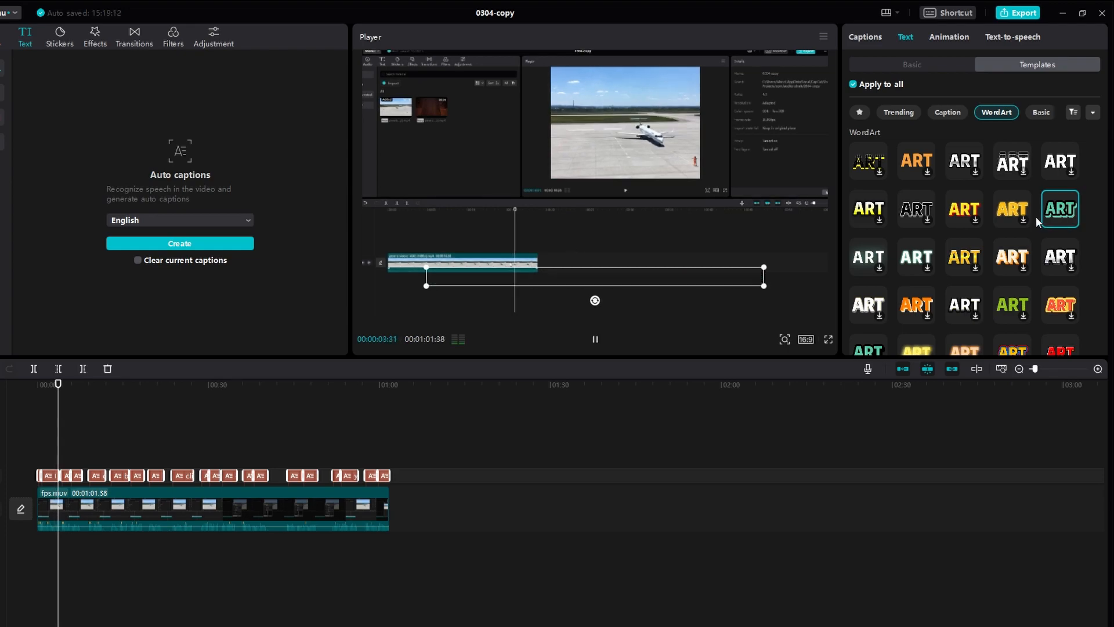
pyautogui.click(594, 339)
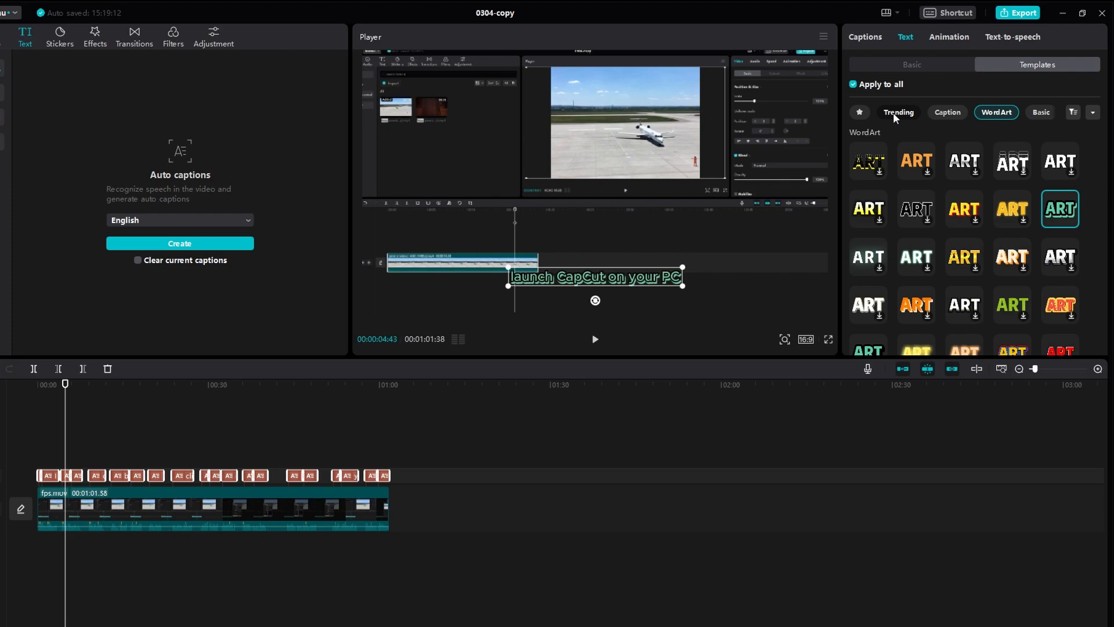
pyautogui.click(947, 113)
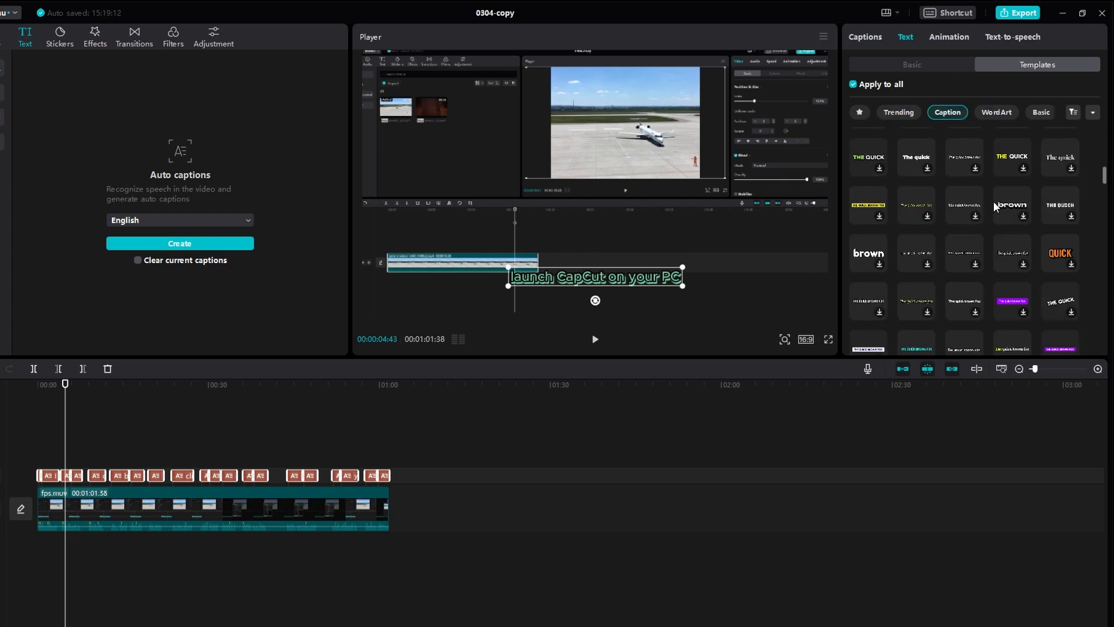
# - Make the captions red Kanit-Black text at font size 13 in the Basic settings
pyautogui.click(912, 64)
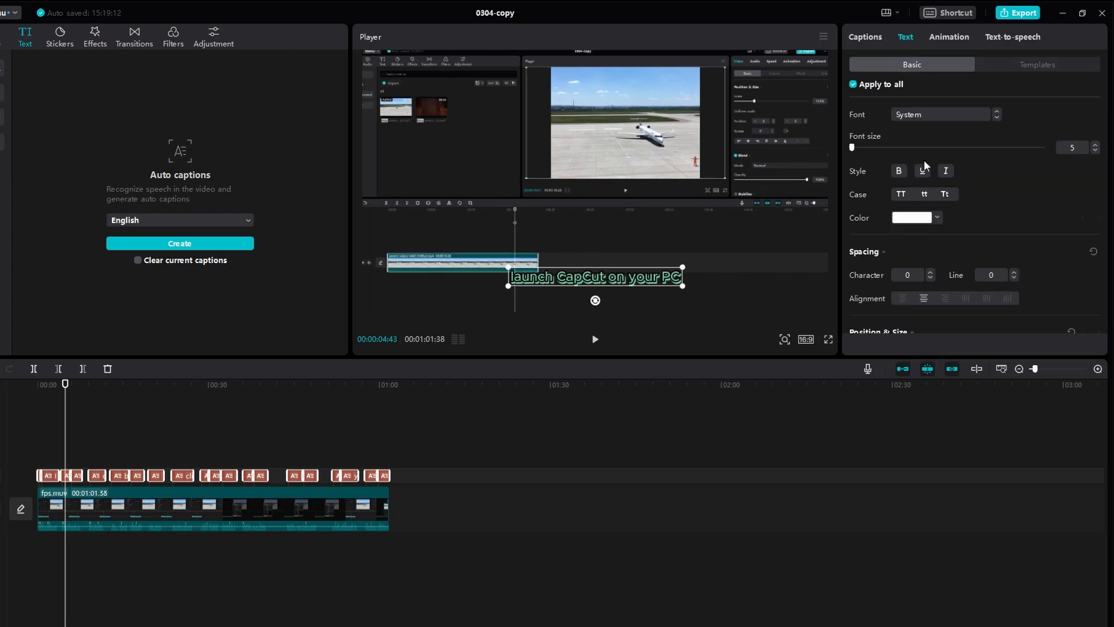
pyautogui.click(935, 217)
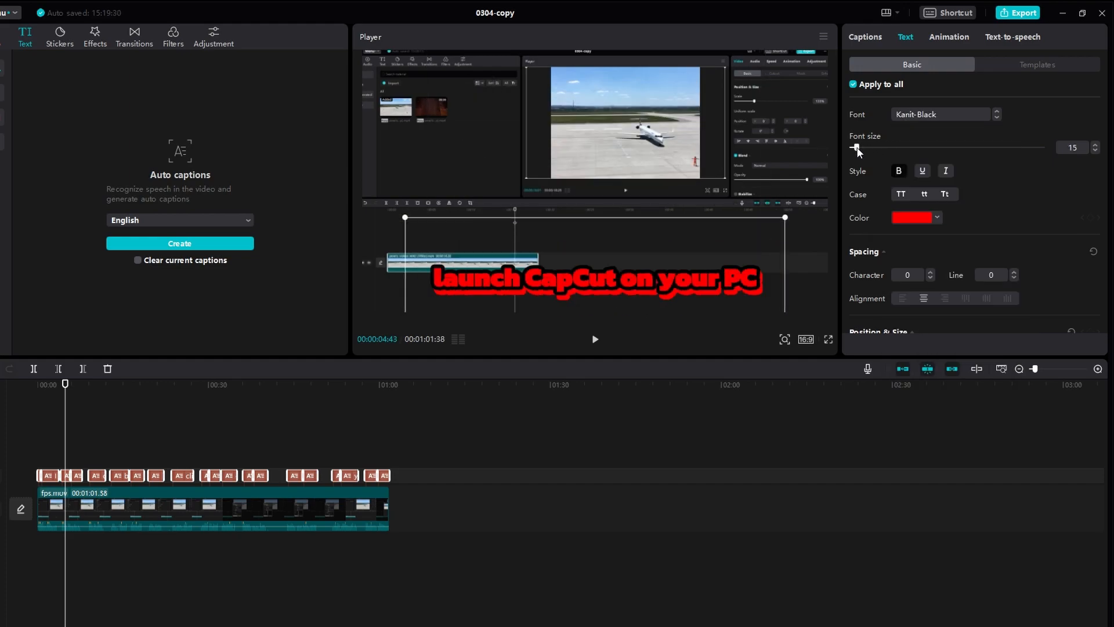
pyautogui.click(856, 148)
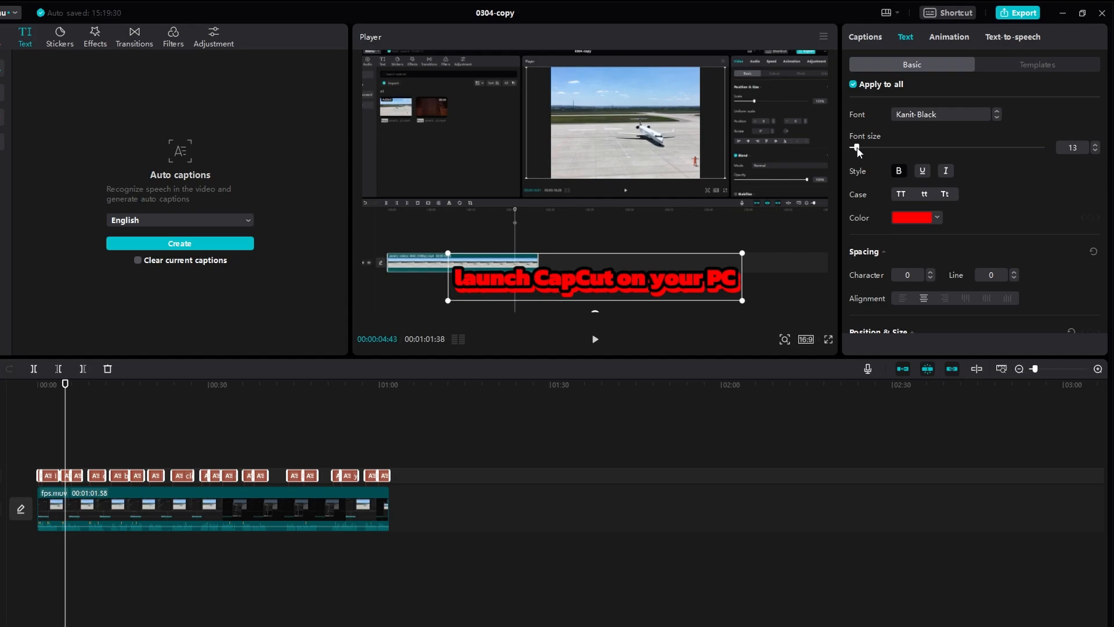